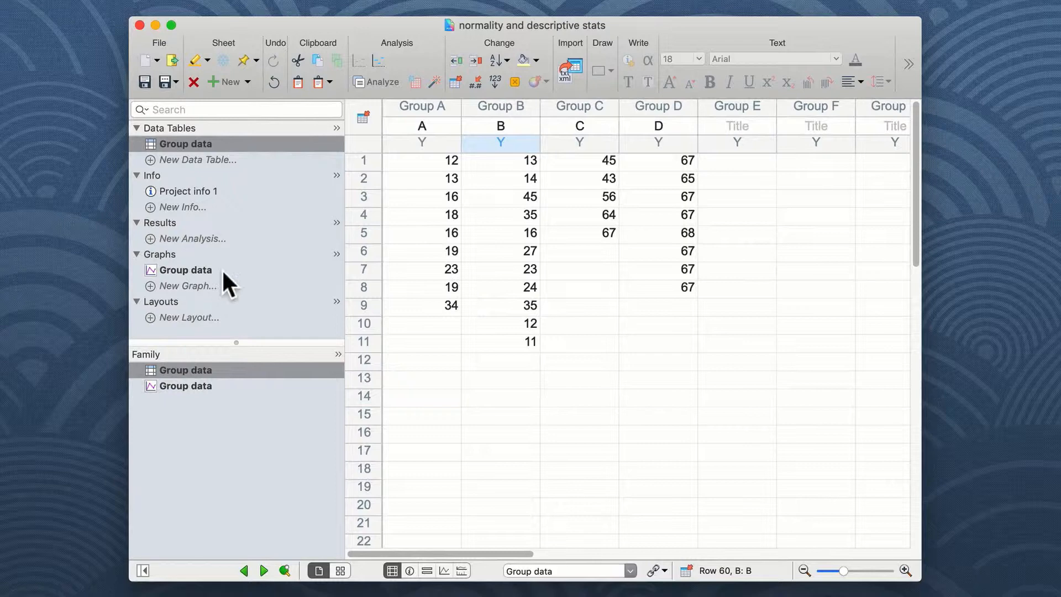
# Show the Group data scatter graph of Outcome (AU) for groups A–D
pyautogui.click(185, 270)
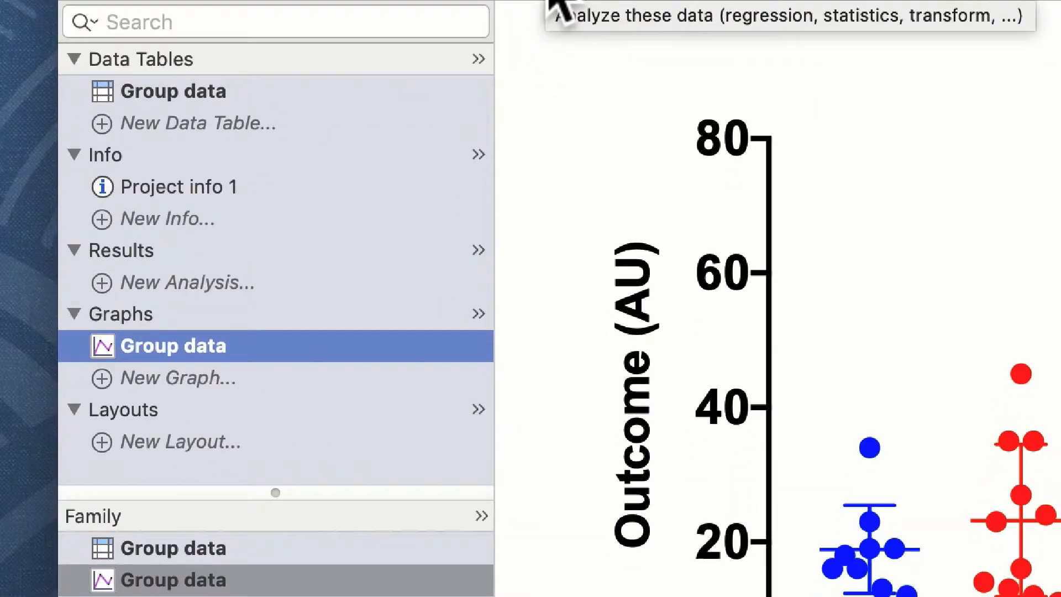
pyautogui.moveTo(183, 312)
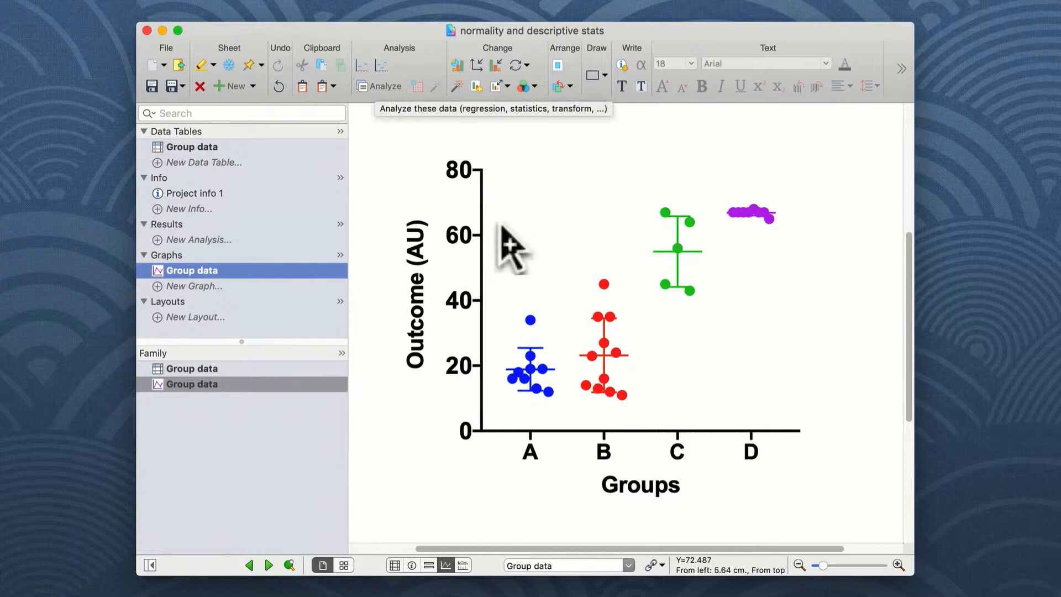
pyautogui.moveTo(557, 255)
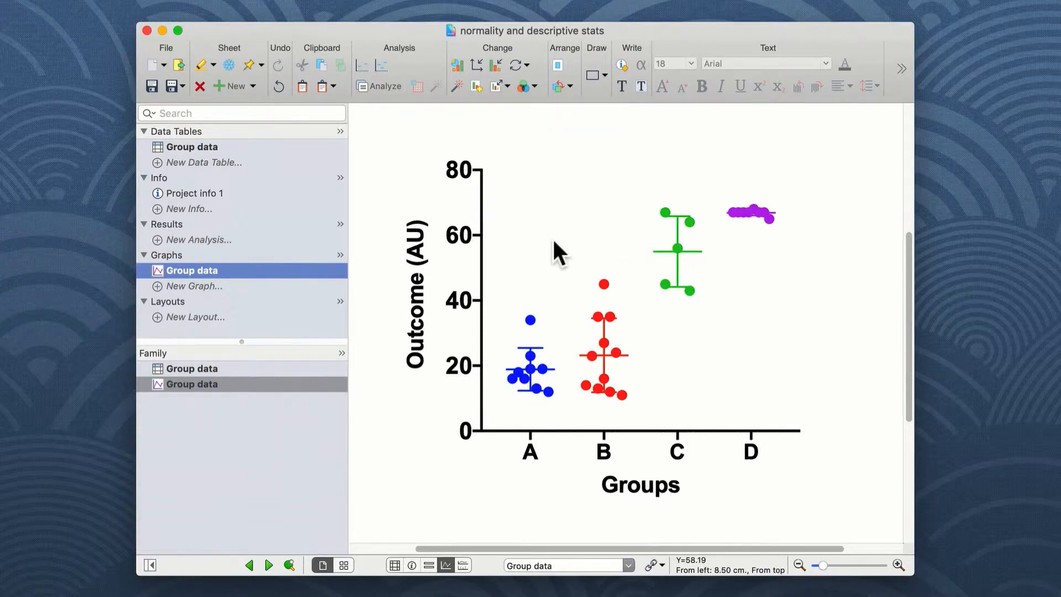
# Start a new analysis of Group data choosing Descriptive statistics, keeping data sets A–D all included
pyautogui.click(379, 86)
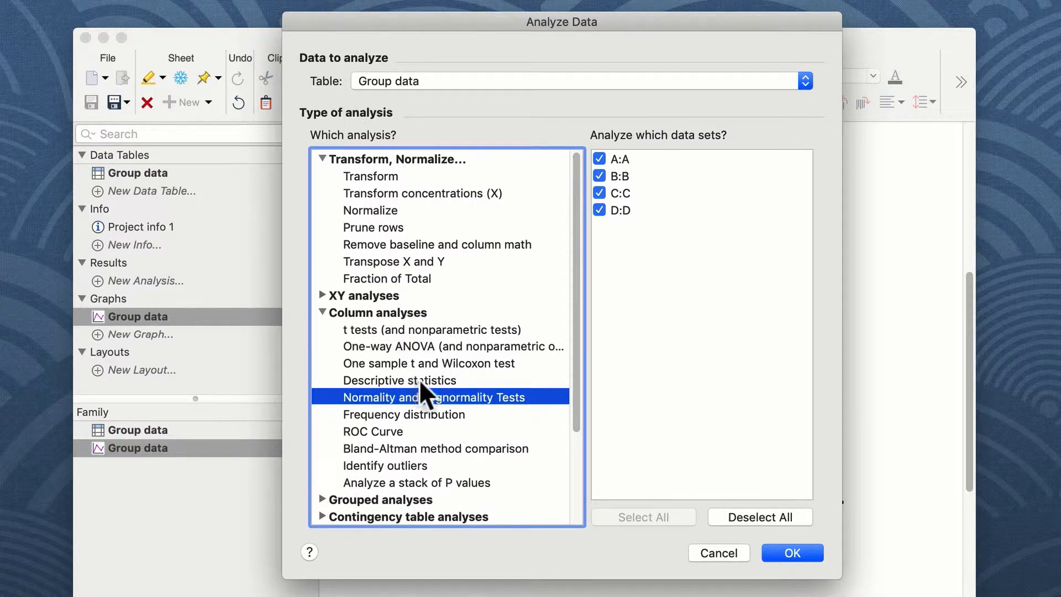
pyautogui.click(399, 381)
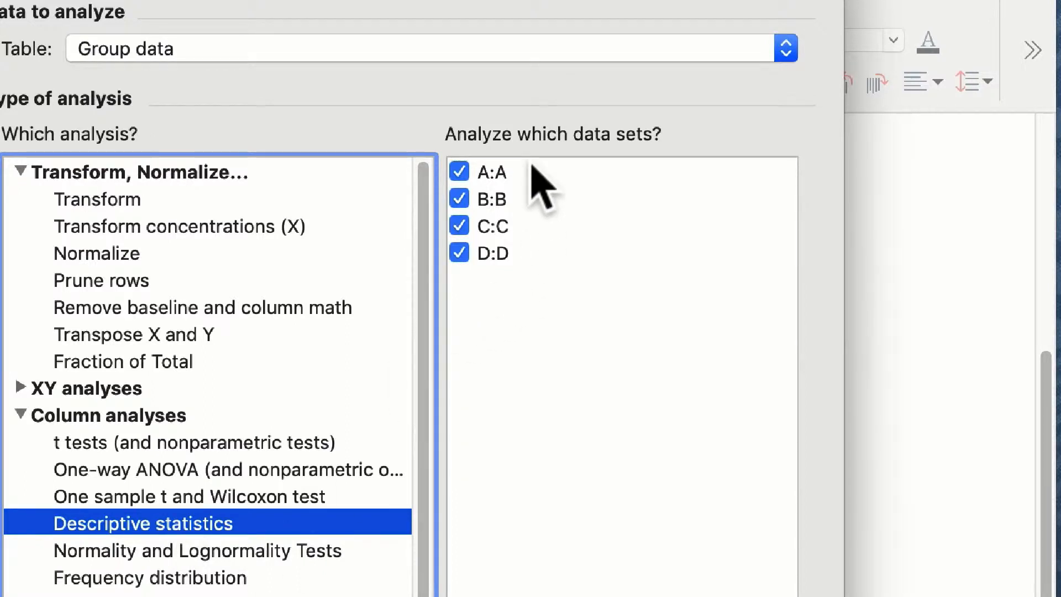
pyautogui.moveTo(494, 182)
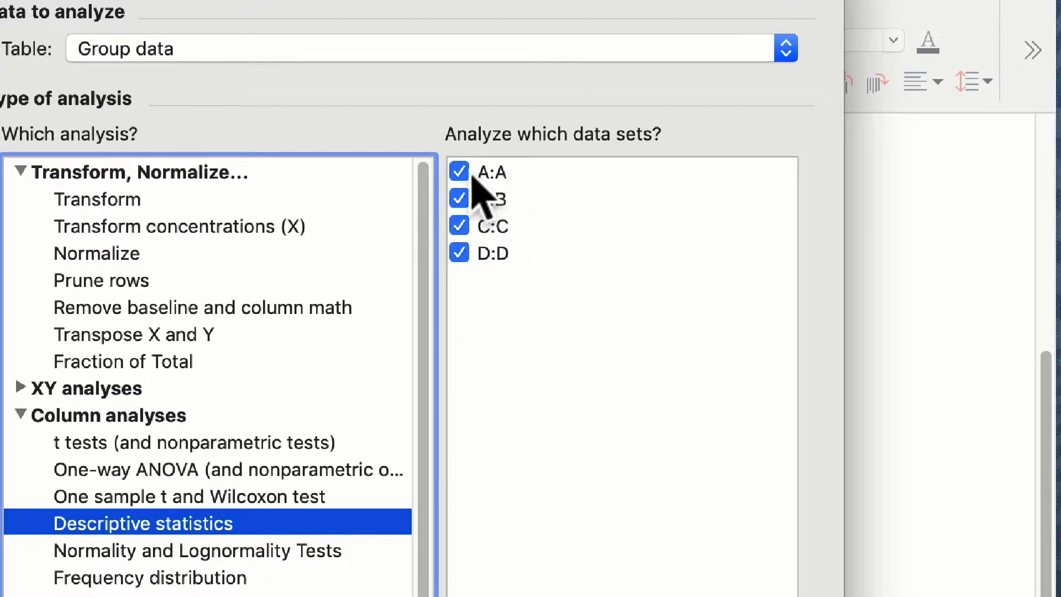
pyautogui.click(459, 172)
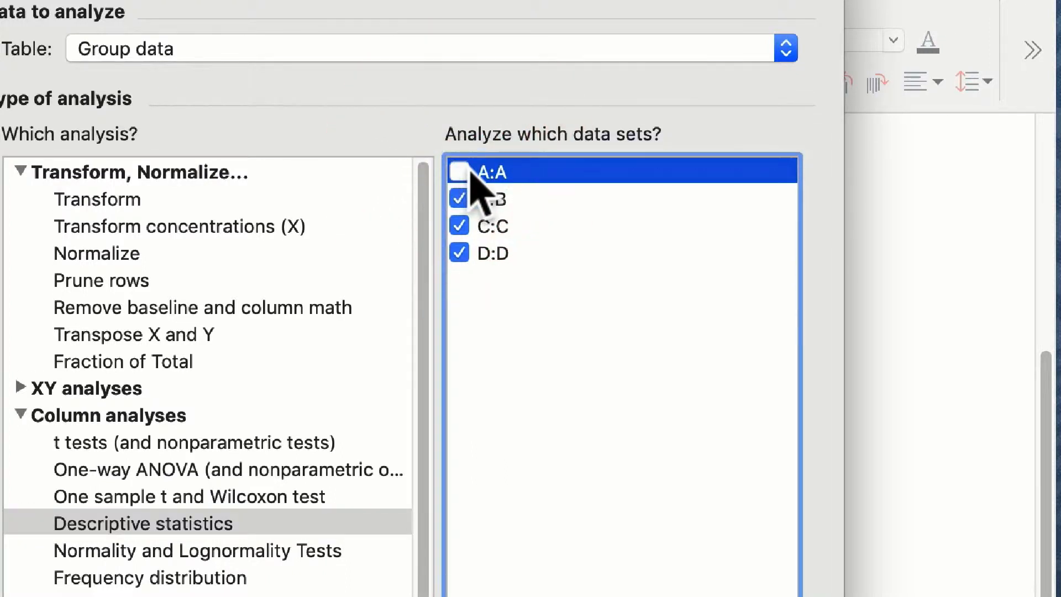
pyautogui.click(460, 172)
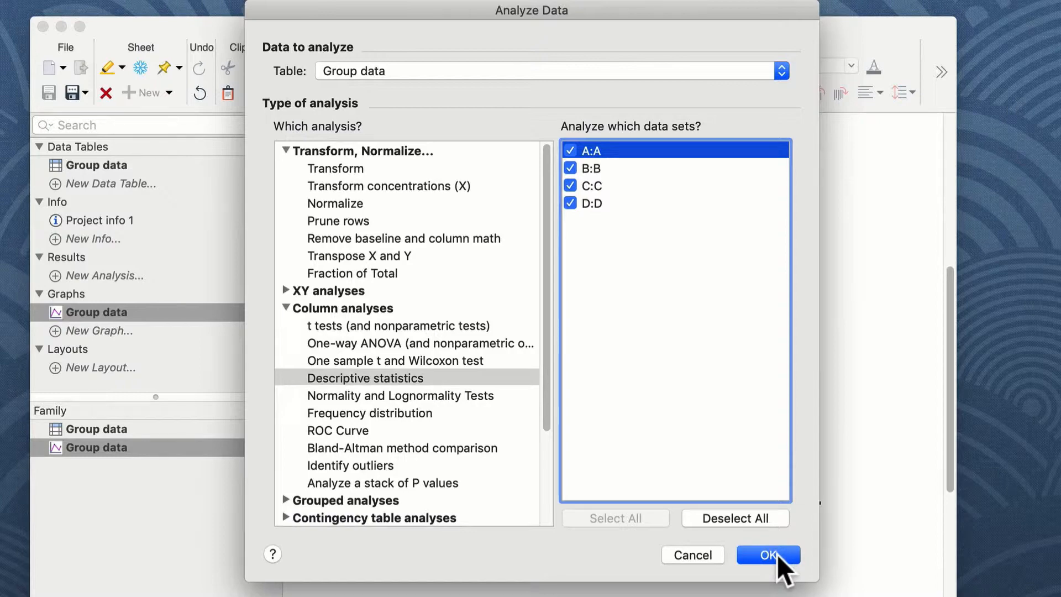
# Run Descriptive statistics with quartiles and 95% CI of the mean added, saved as defaults
pyautogui.click(768, 555)
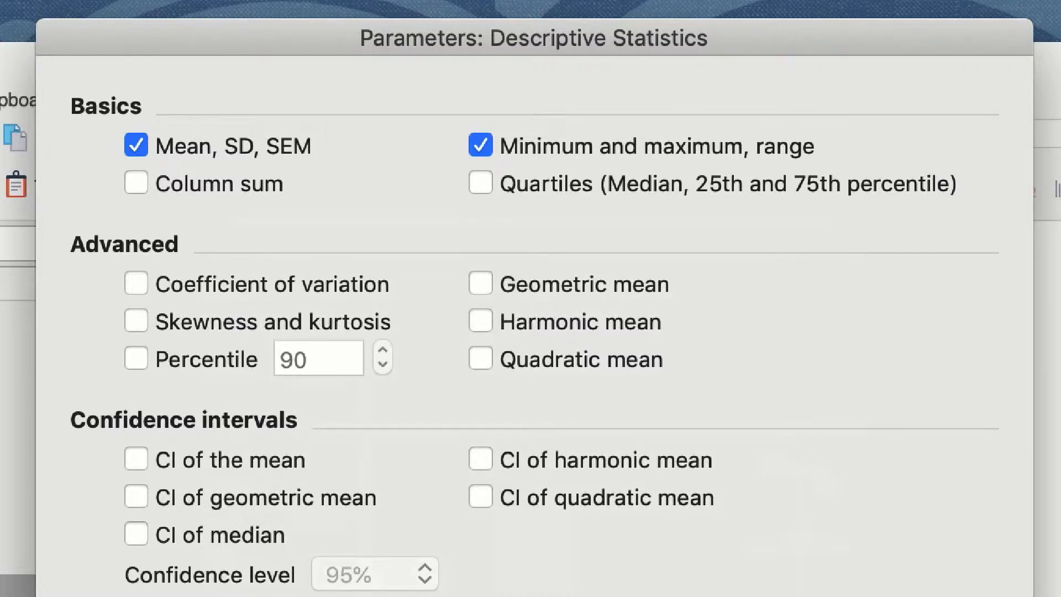
pyautogui.scroll(-3)
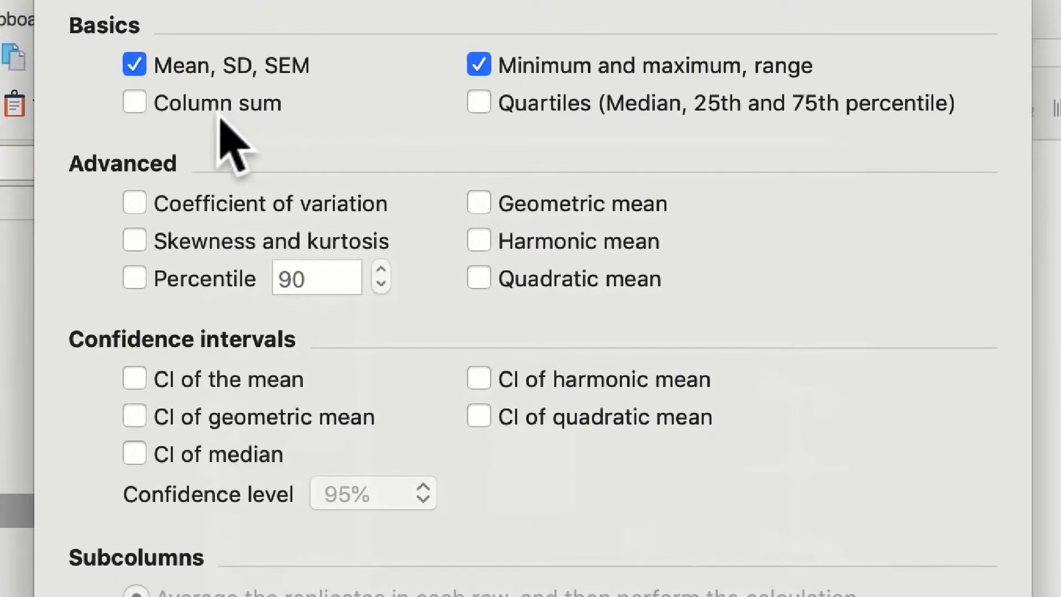
pyautogui.moveTo(475, 154)
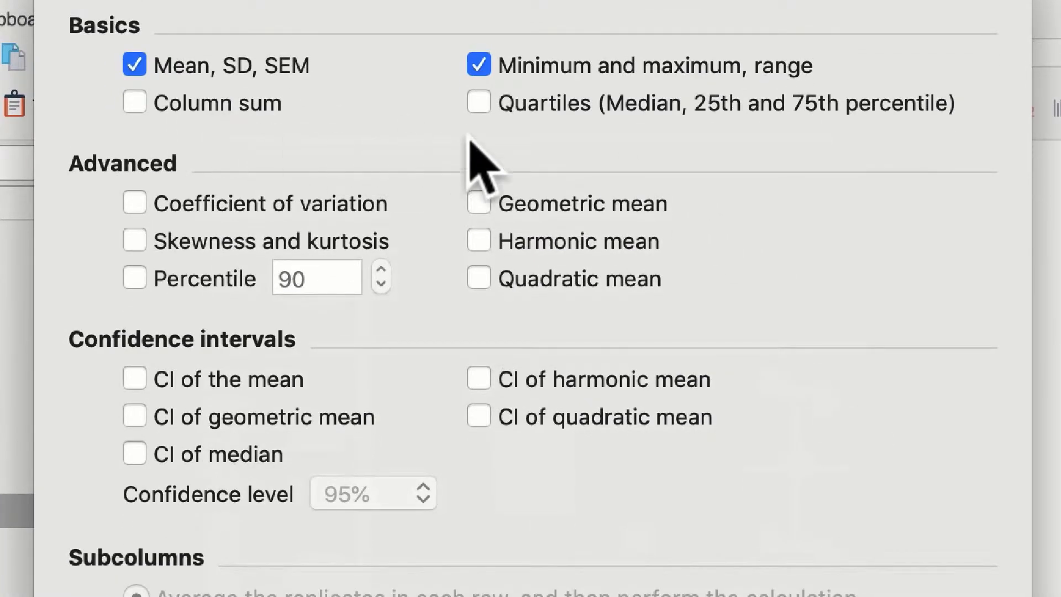
pyautogui.moveTo(368, 177)
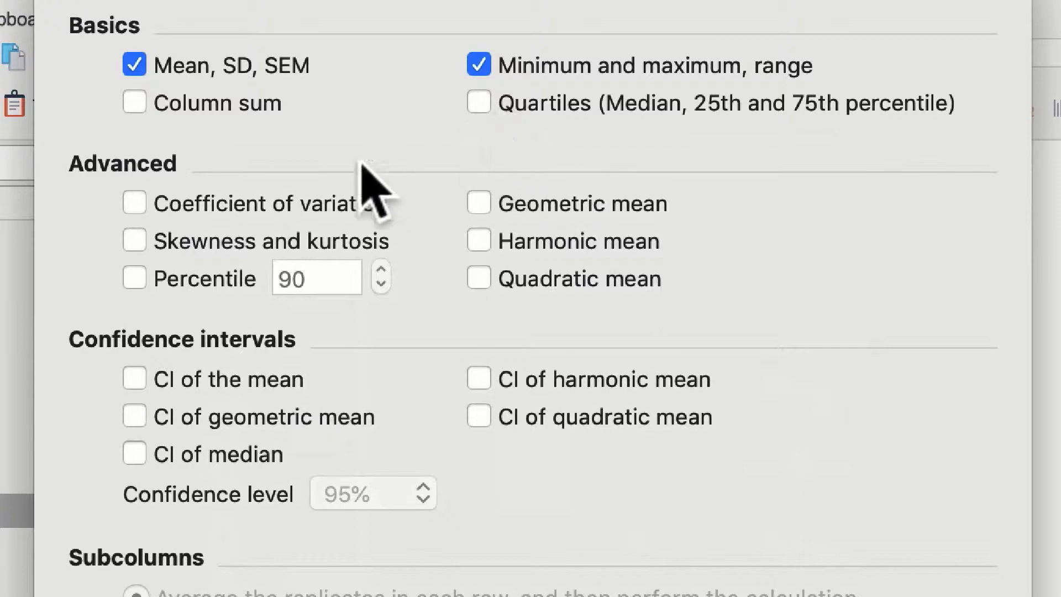
pyautogui.moveTo(346, 366)
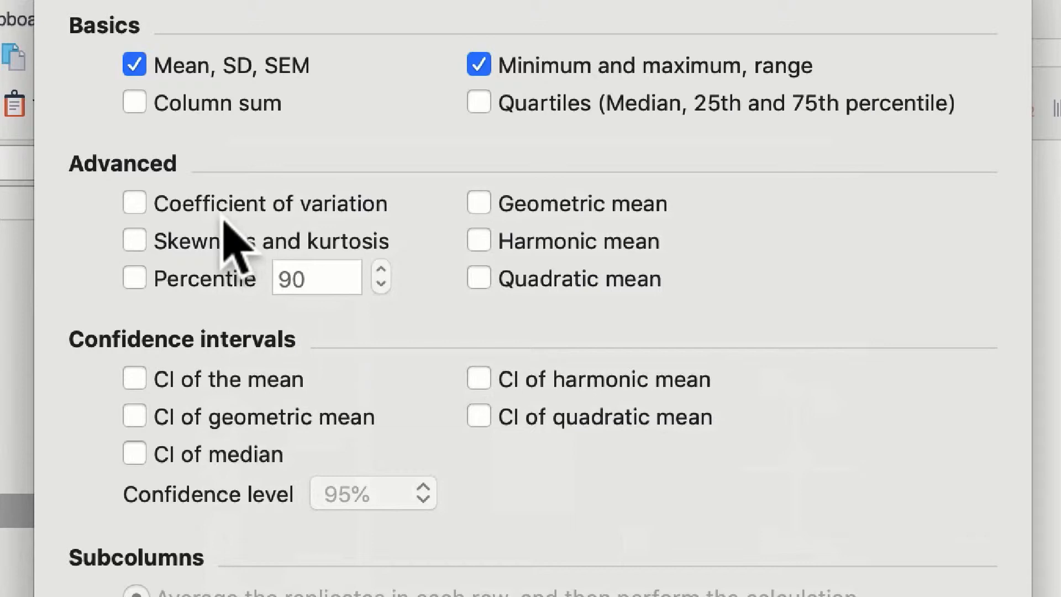
pyautogui.moveTo(623, 221)
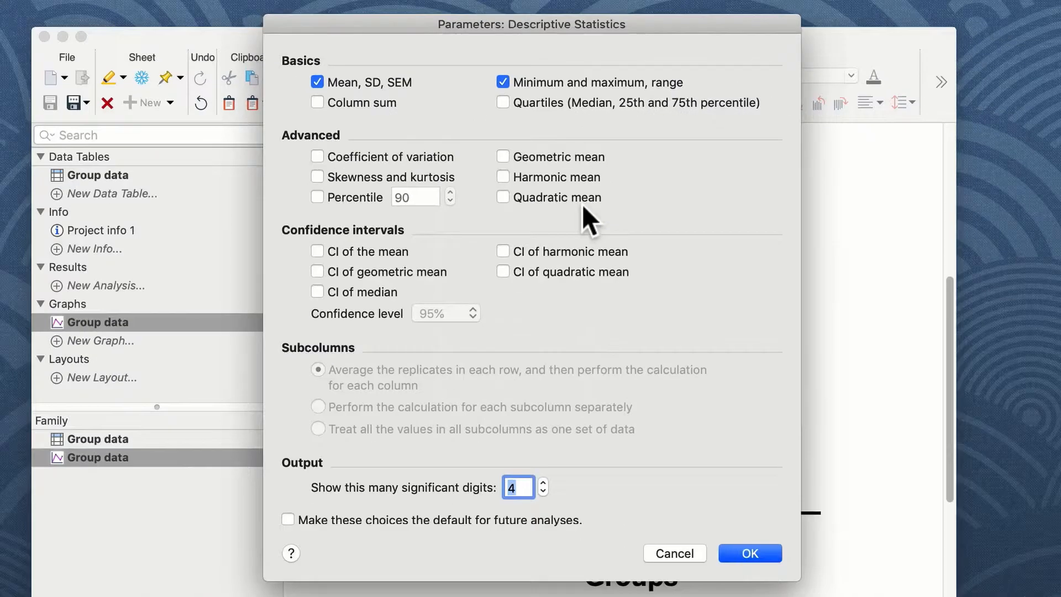
pyautogui.moveTo(357, 269)
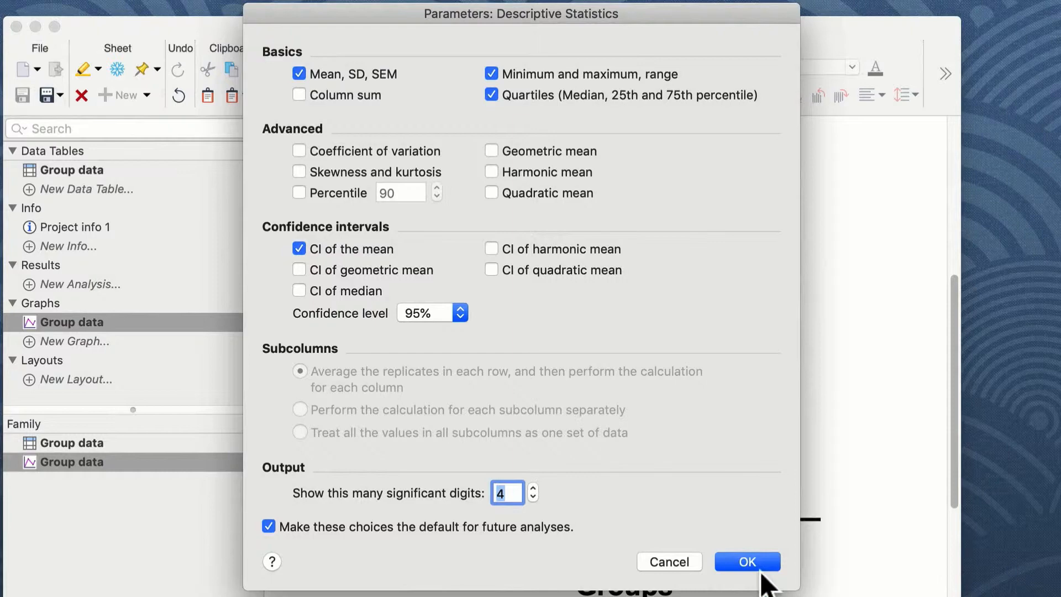
pyautogui.click(745, 562)
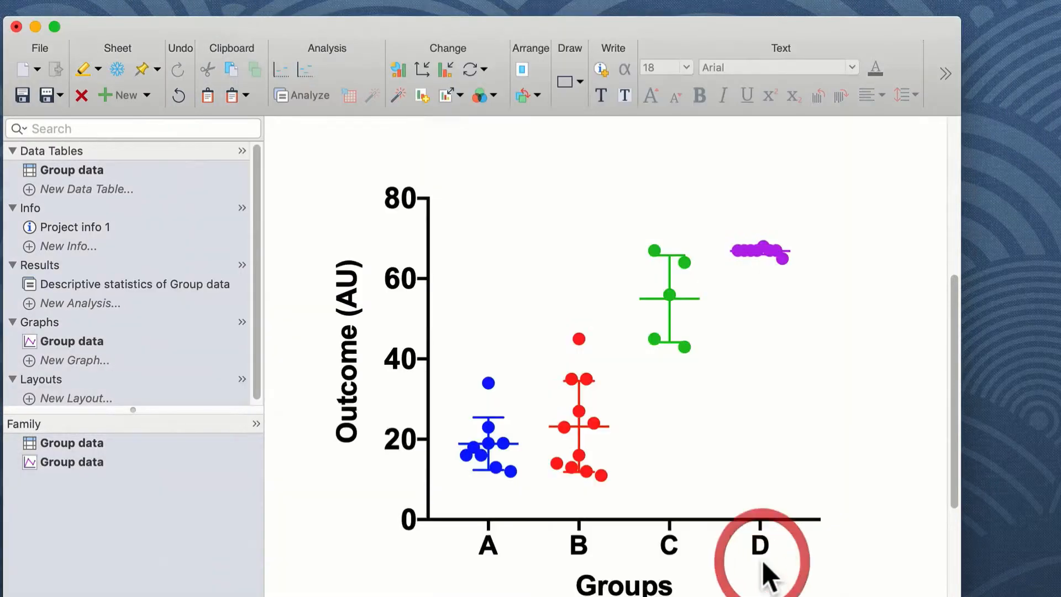
# Review the Descriptive statistics results sheet, then return to the Group data table
pyautogui.click(134, 284)
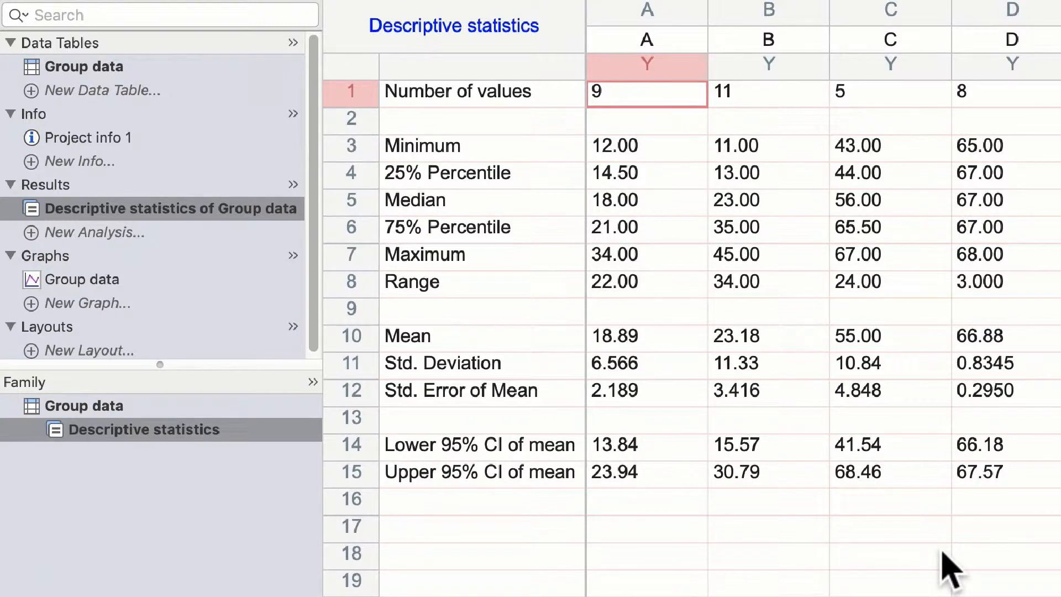
pyautogui.moveTo(53, 240)
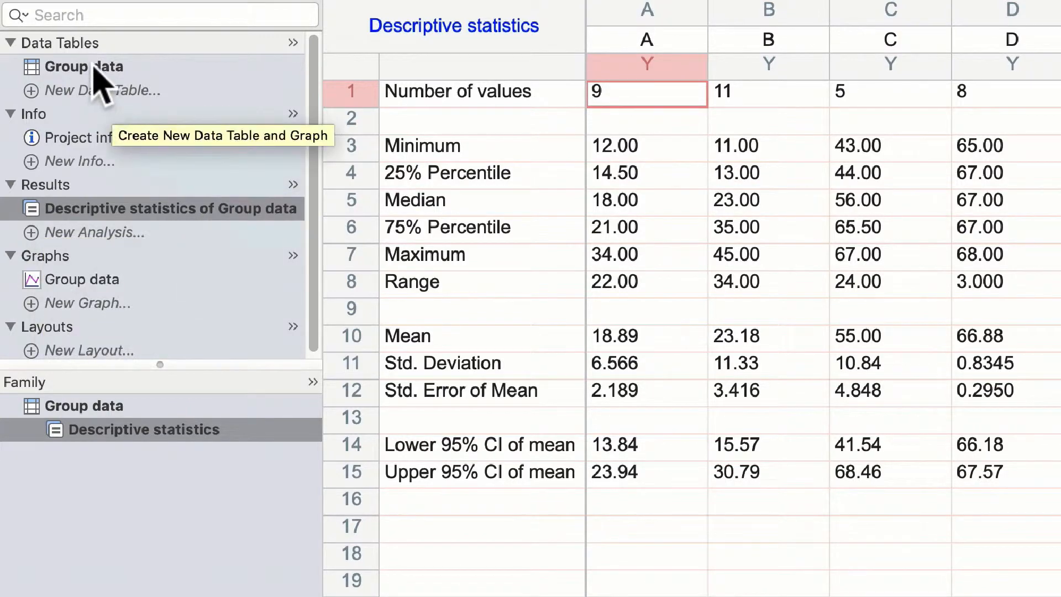
pyautogui.moveTo(82, 268)
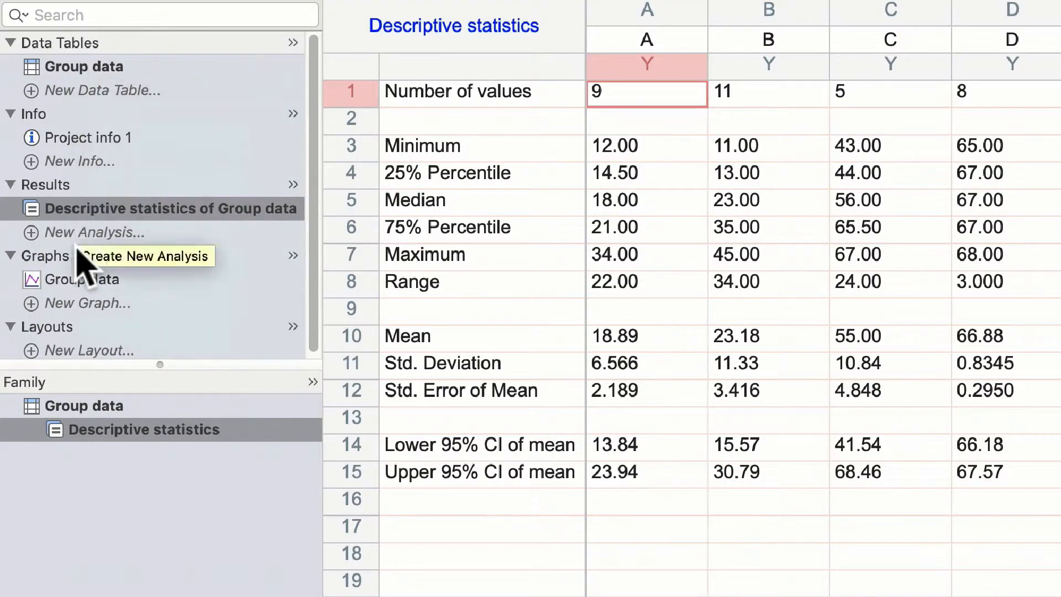
pyautogui.moveTo(82, 280)
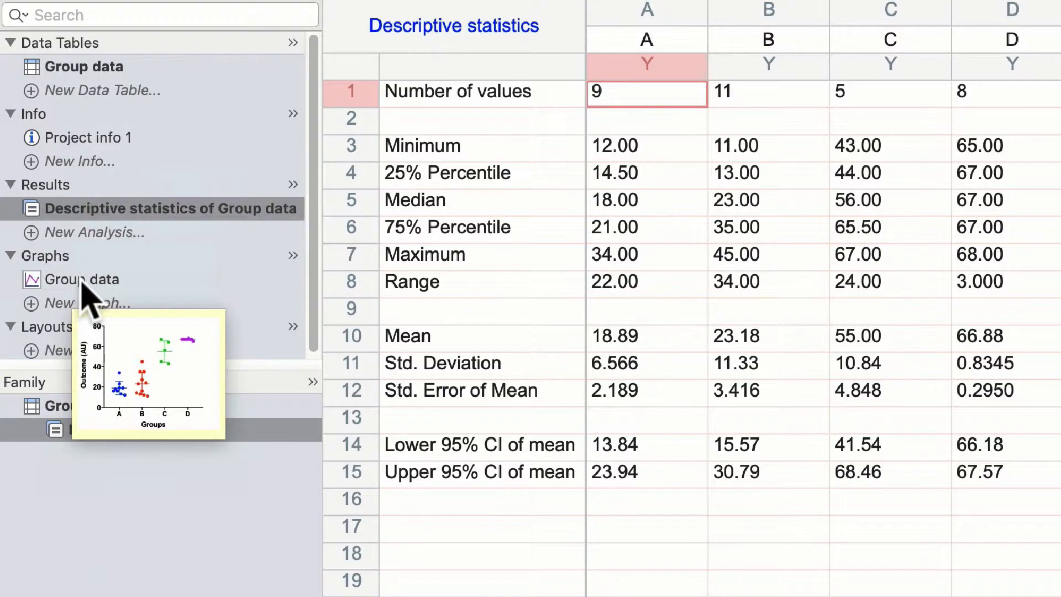
pyautogui.moveTo(370, 355)
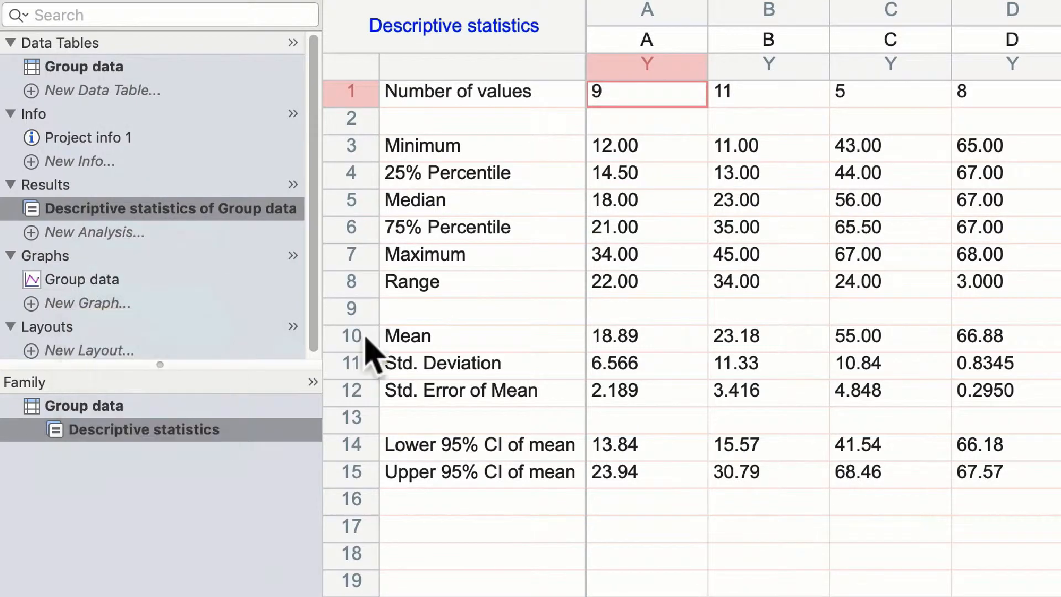
pyautogui.moveTo(640, 525)
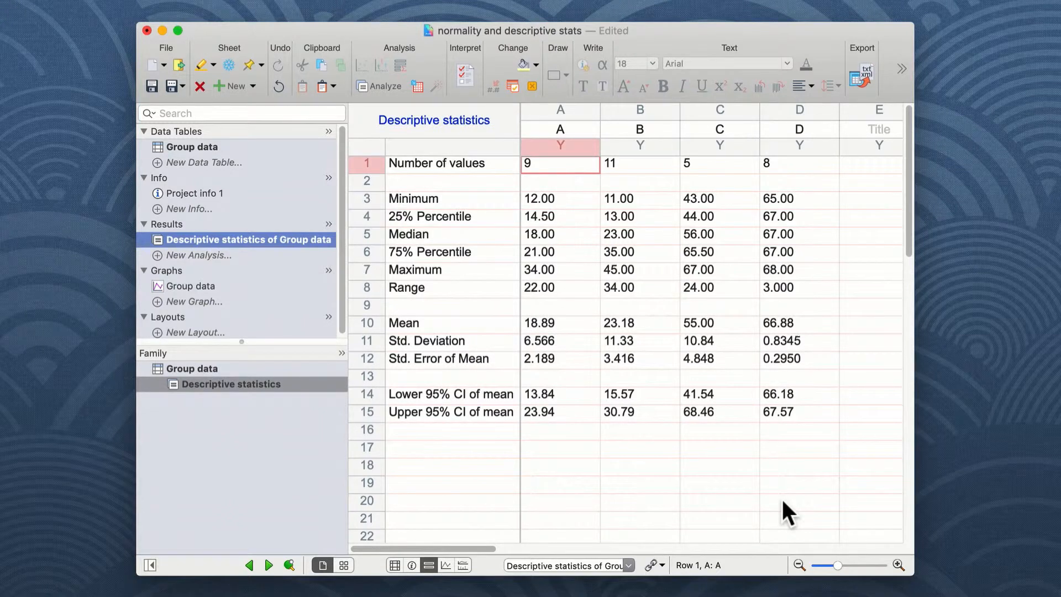
pyautogui.click(192, 147)
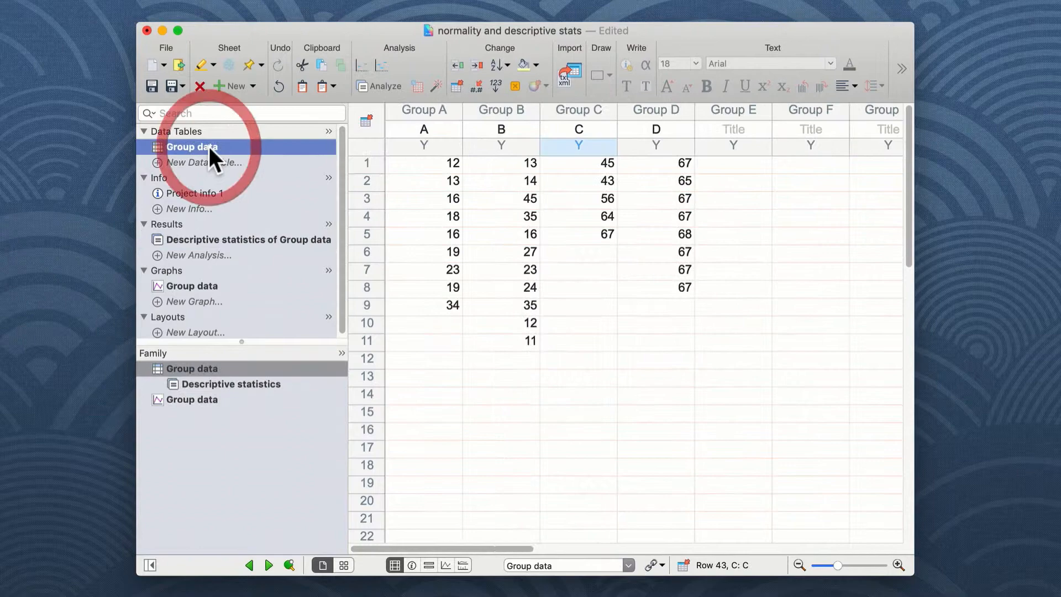
# Choose Normality and Lognormality Tests for Group data with all four data sets A–D included
pyautogui.click(192, 146)
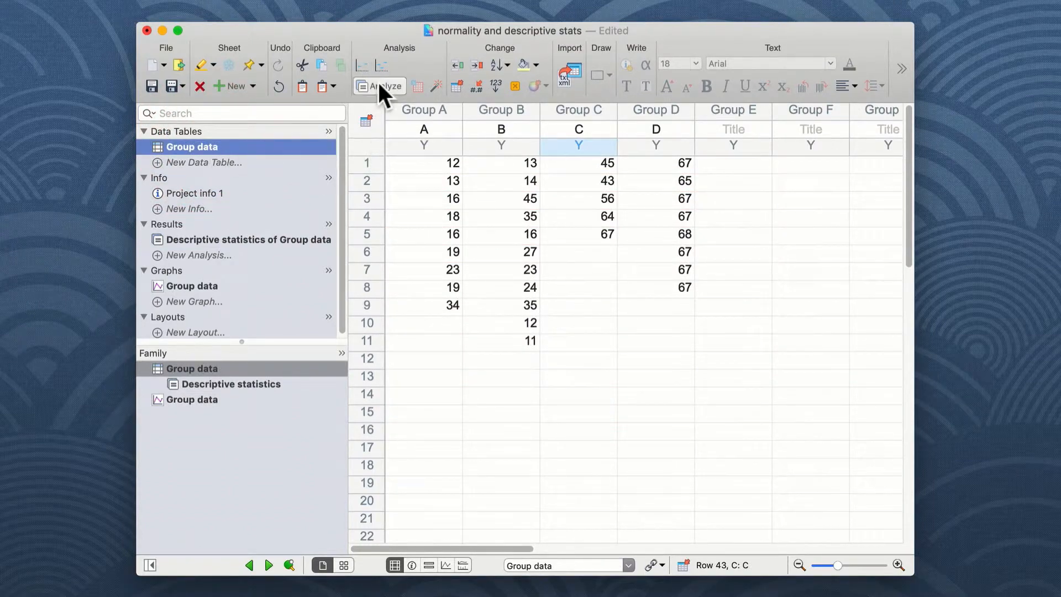
pyautogui.click(379, 87)
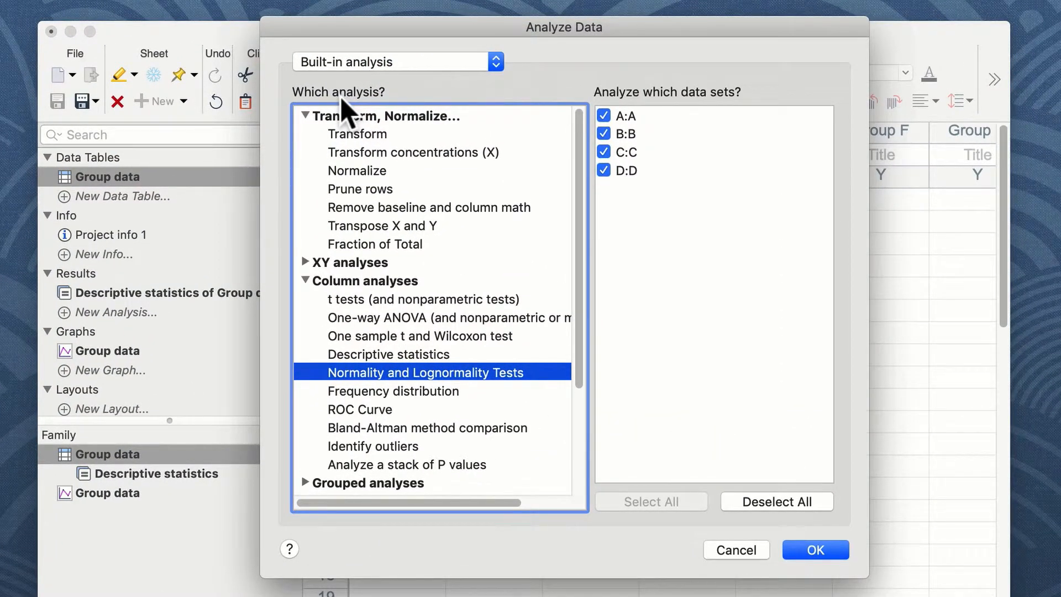
pyautogui.moveTo(401, 384)
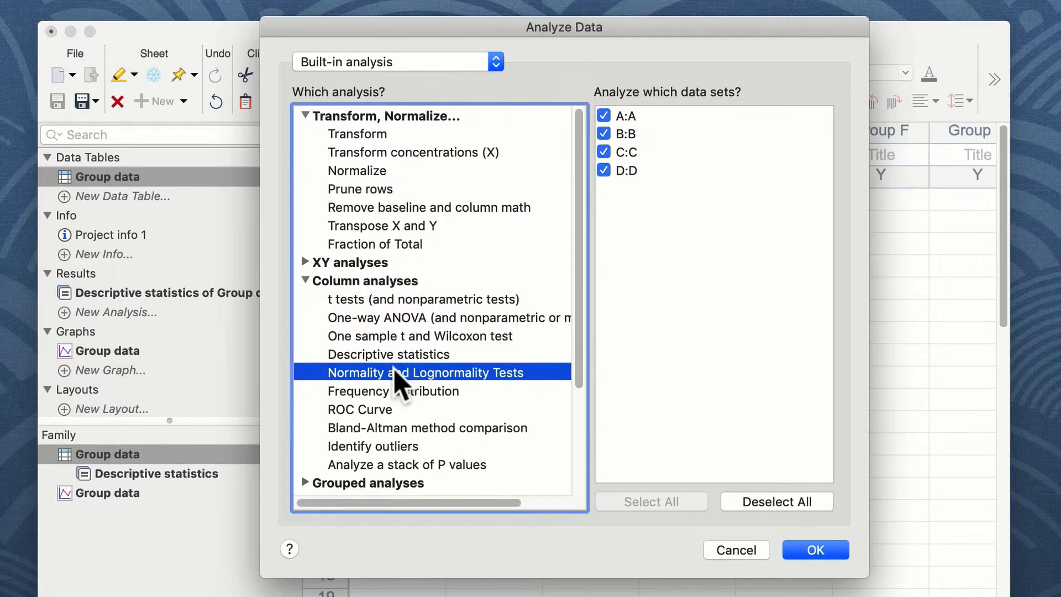
pyautogui.moveTo(460, 403)
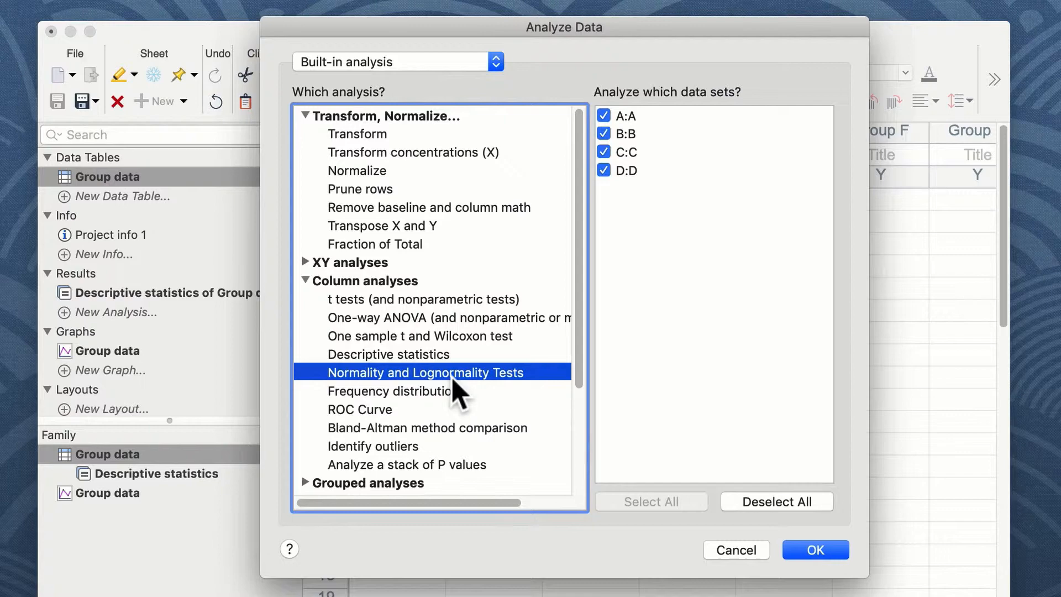
pyautogui.moveTo(644, 251)
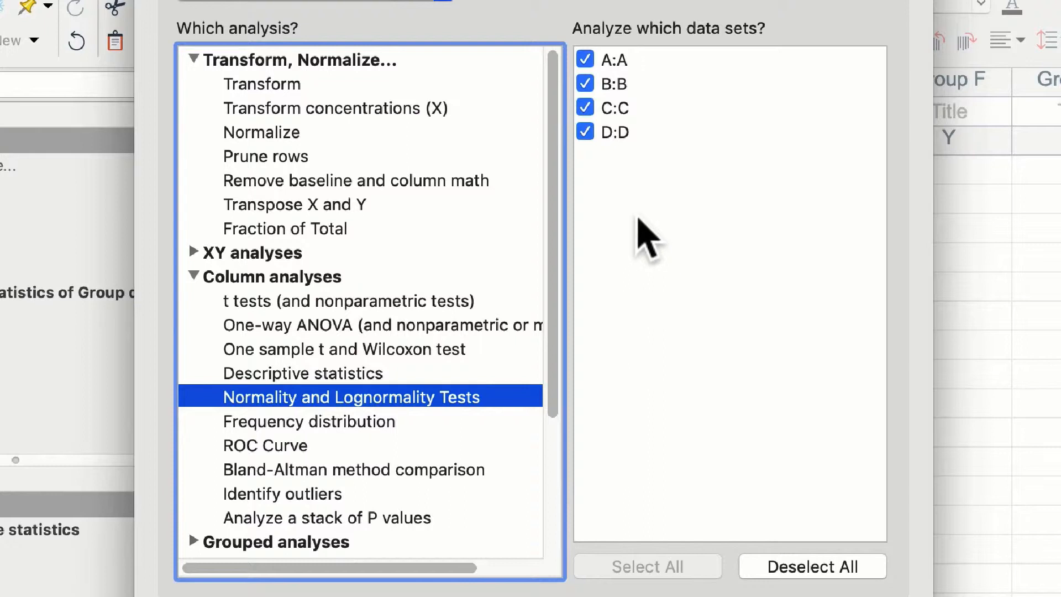
pyautogui.moveTo(697, 579)
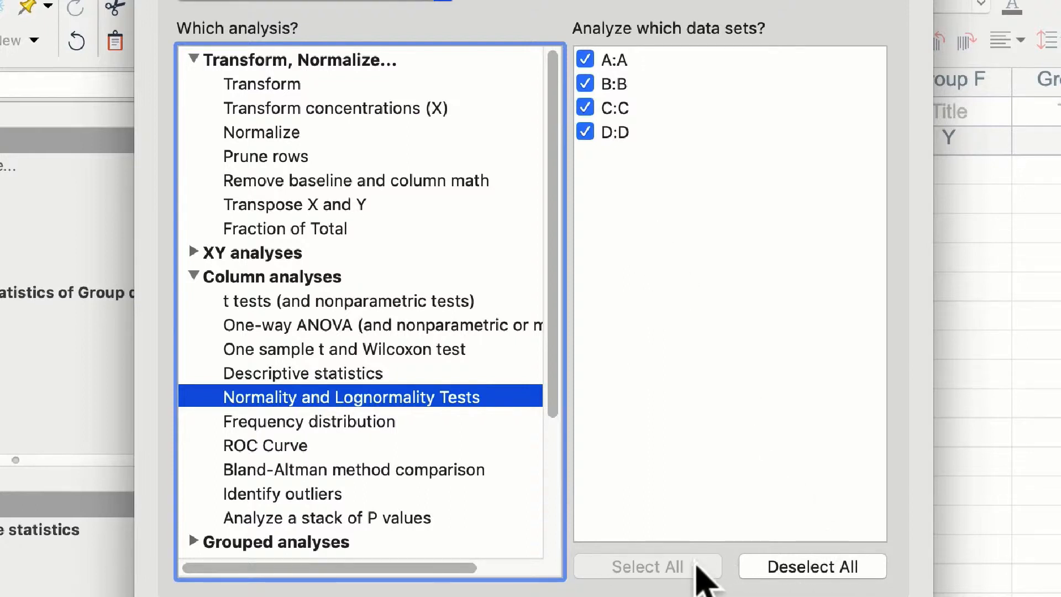
pyautogui.moveTo(806, 578)
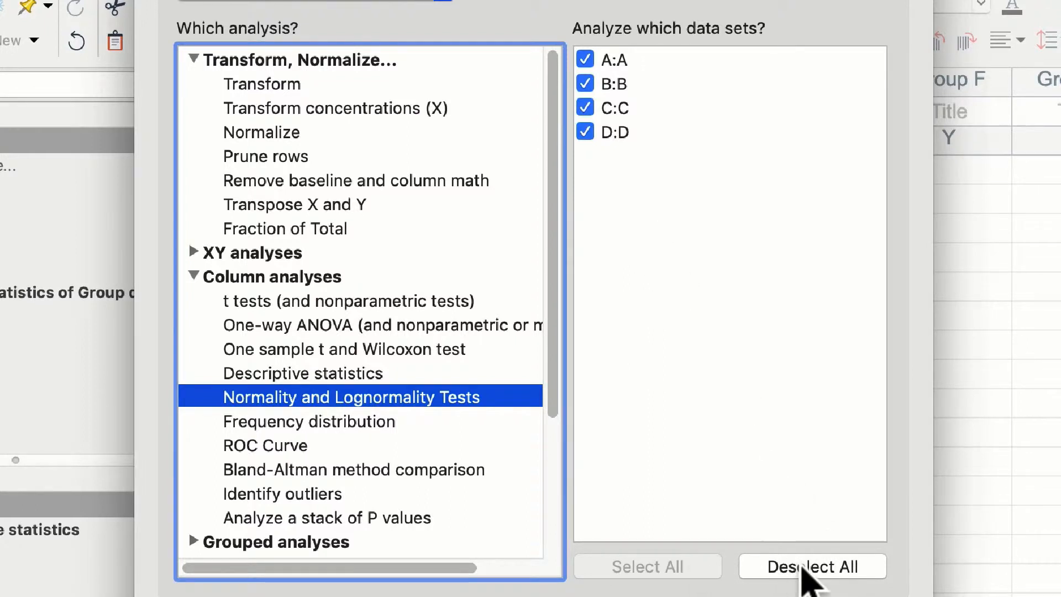
pyautogui.click(814, 581)
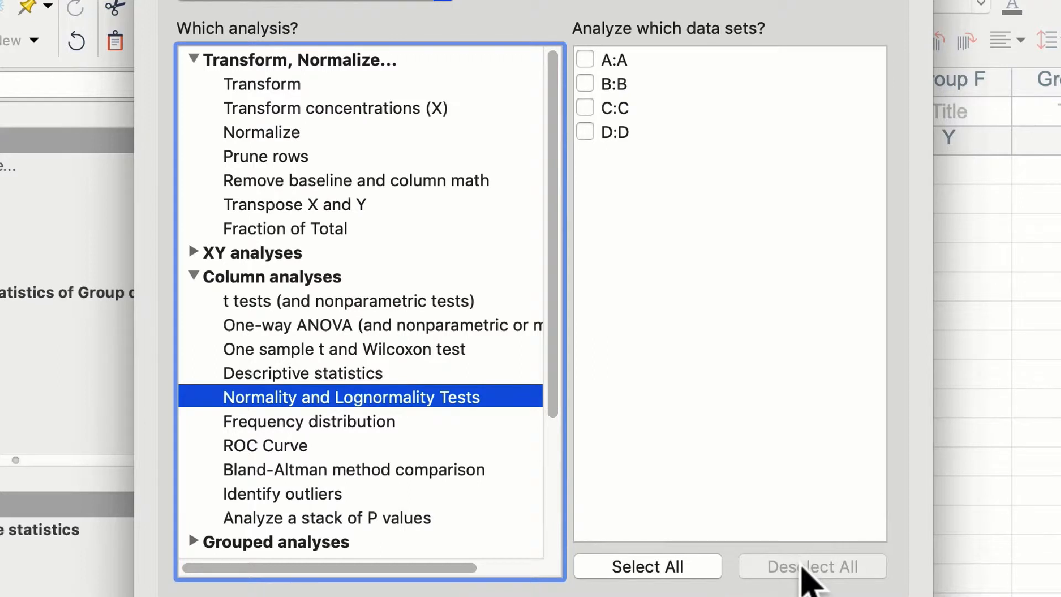
pyautogui.click(586, 131)
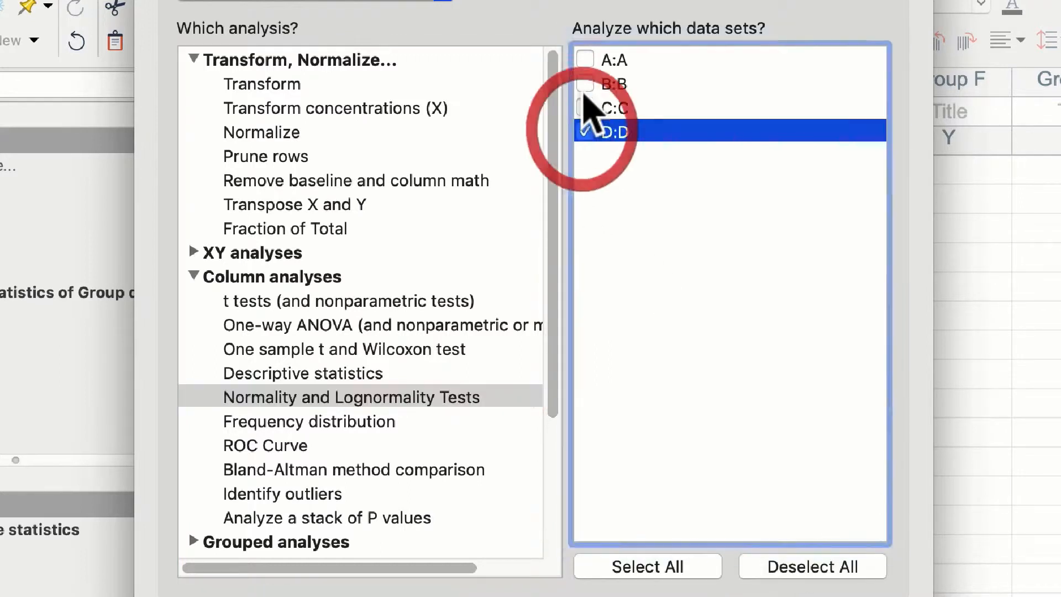
pyautogui.click(585, 83)
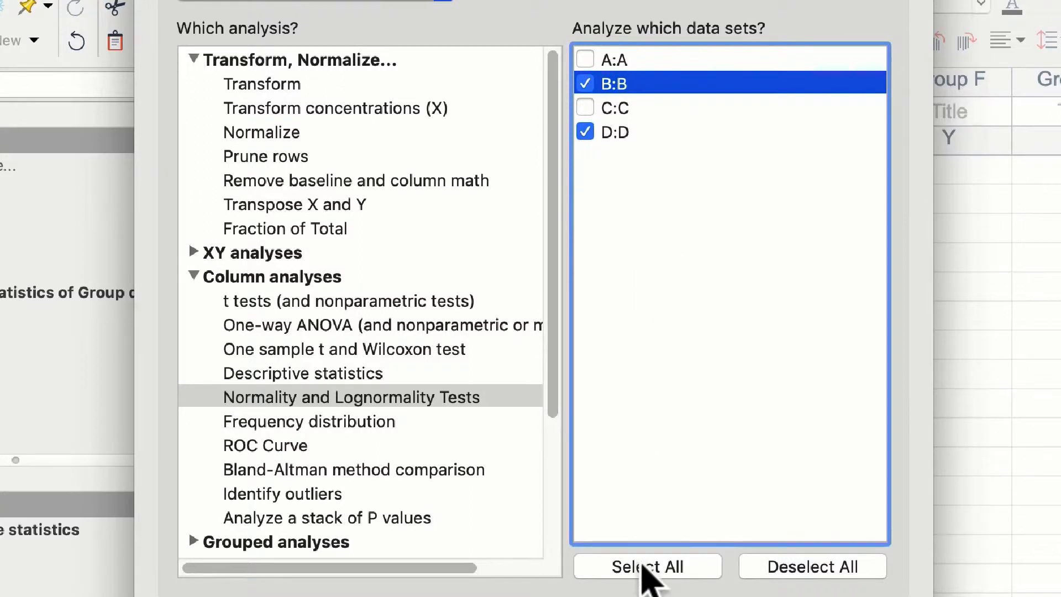
pyautogui.click(647, 566)
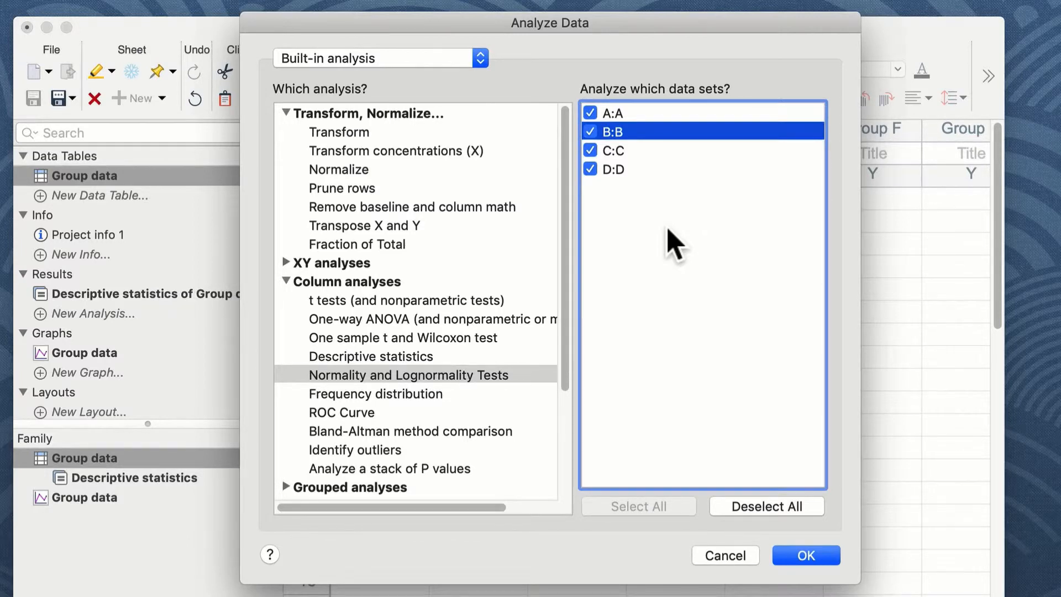
pyautogui.click(806, 556)
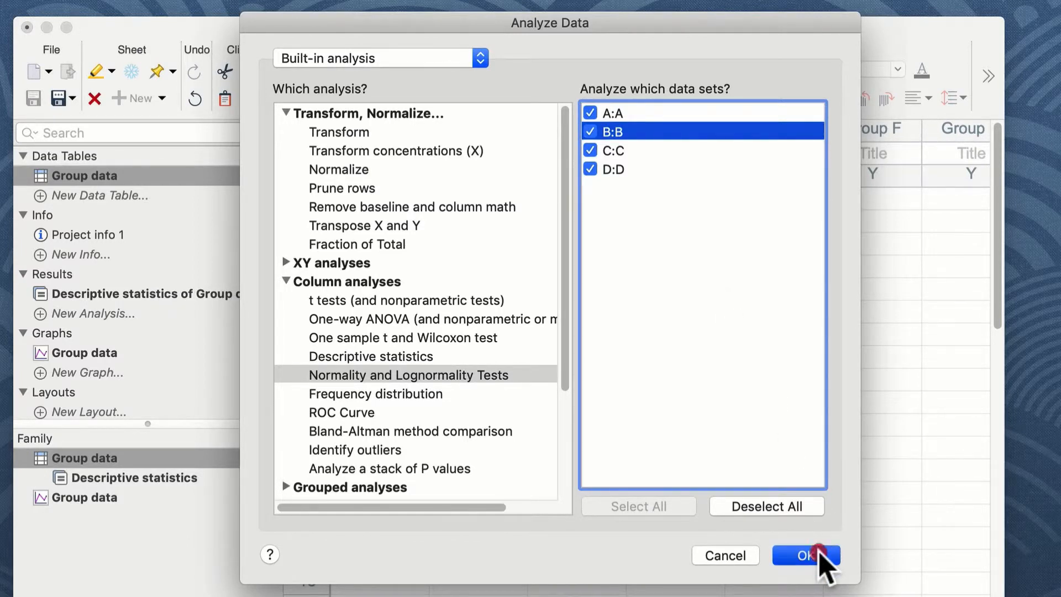
pyautogui.click(806, 555)
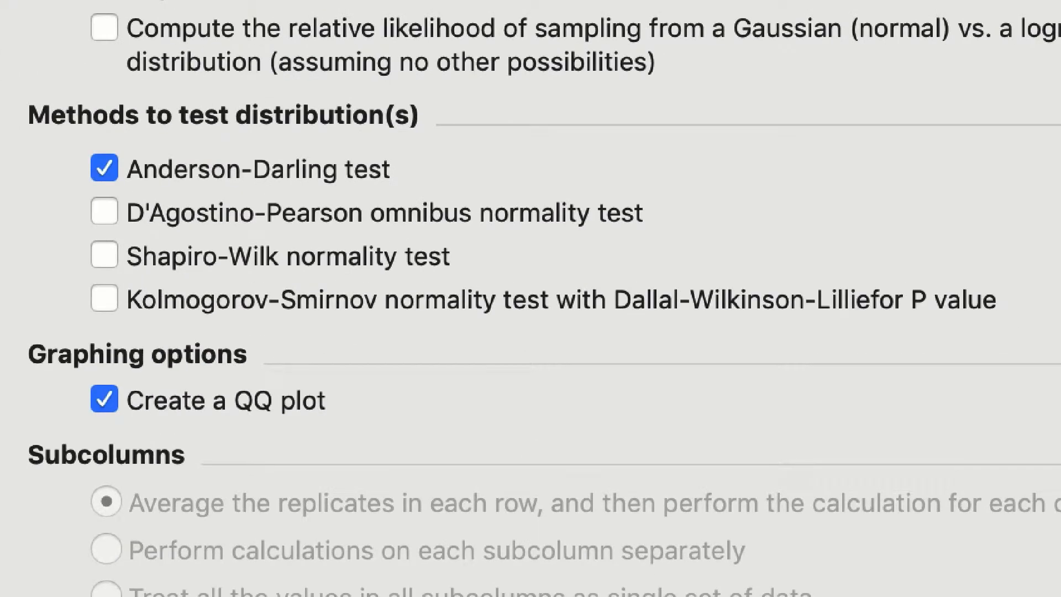
pyautogui.click(105, 213)
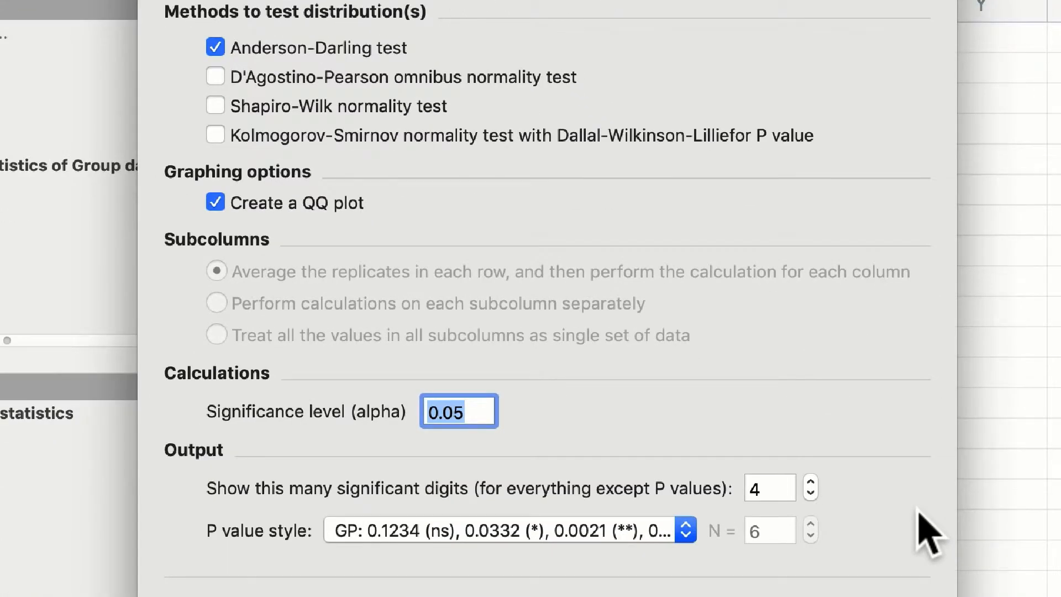
pyautogui.moveTo(478, 412)
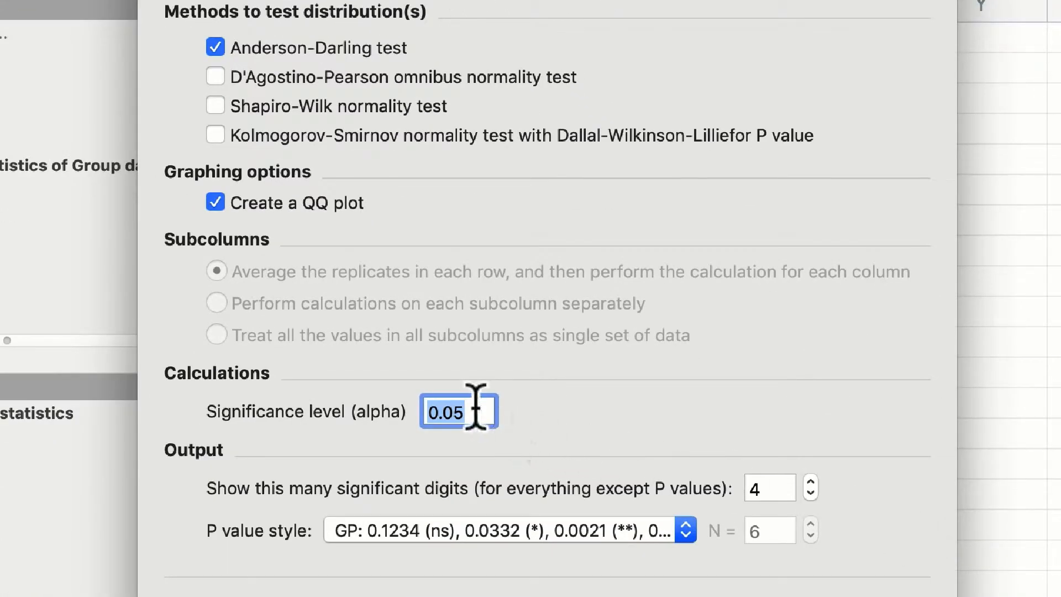
pyautogui.click(479, 412)
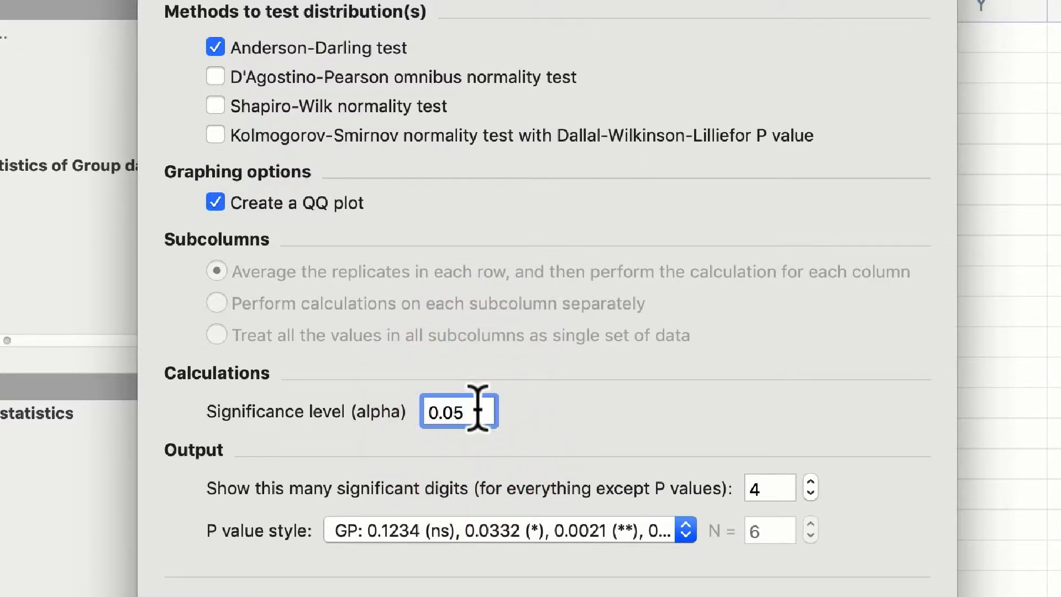
pyautogui.click(470, 412)
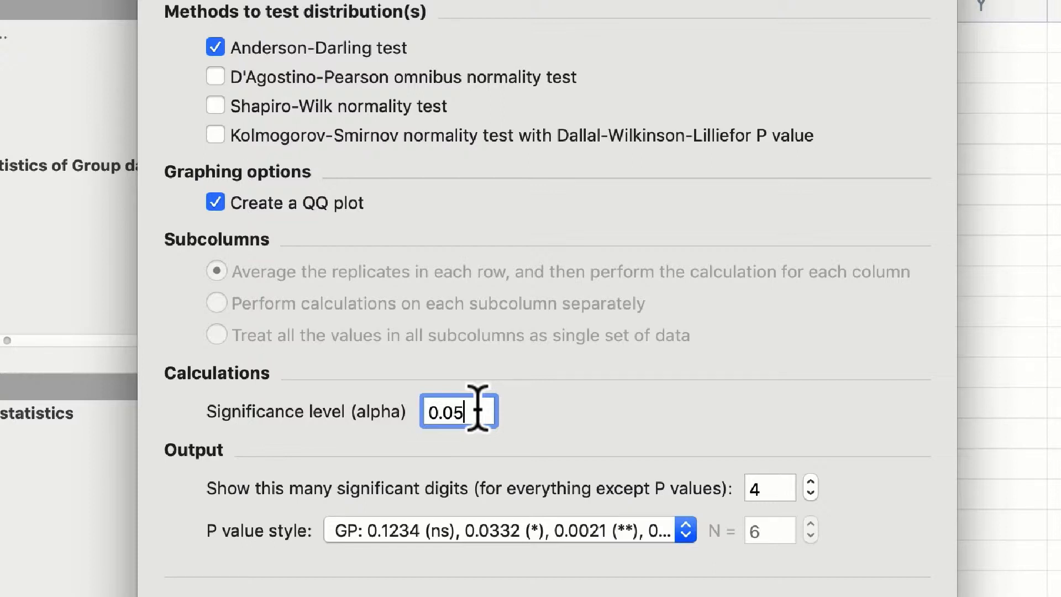
pyautogui.moveTo(324, 240)
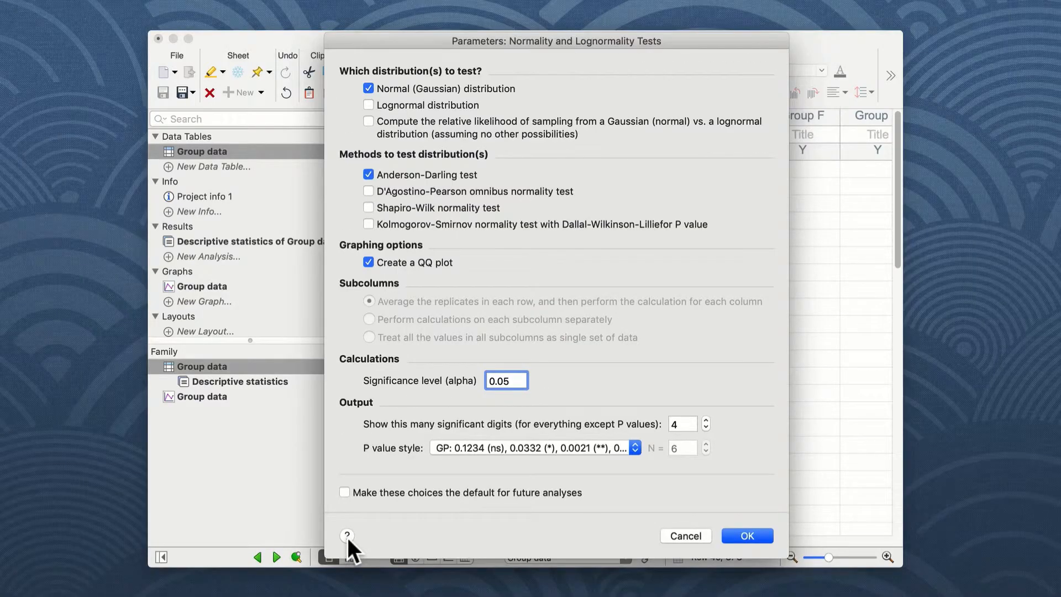
pyautogui.moveTo(669, 347)
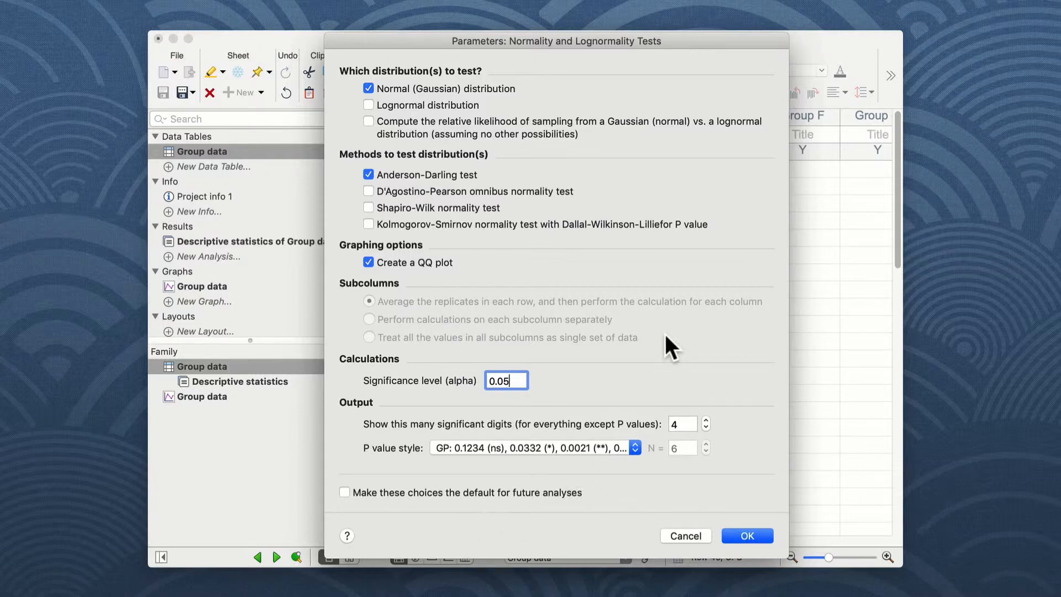
pyautogui.moveTo(485, 251)
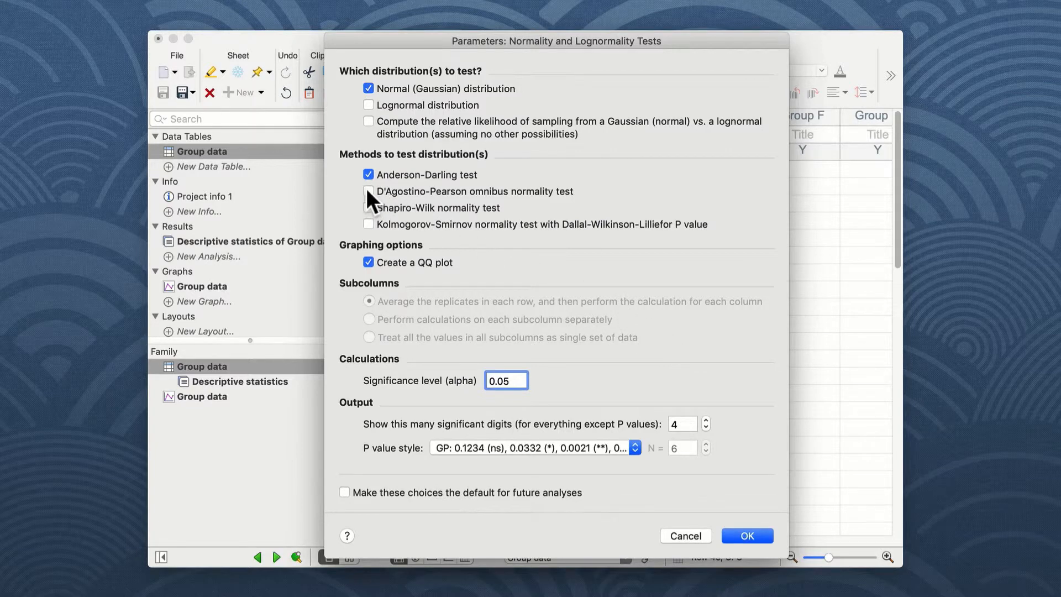
# Switch the normality analysis to the D'Agostino-Pearson omnibus test, dropping Anderson-Darling, and run it
pyautogui.click(369, 175)
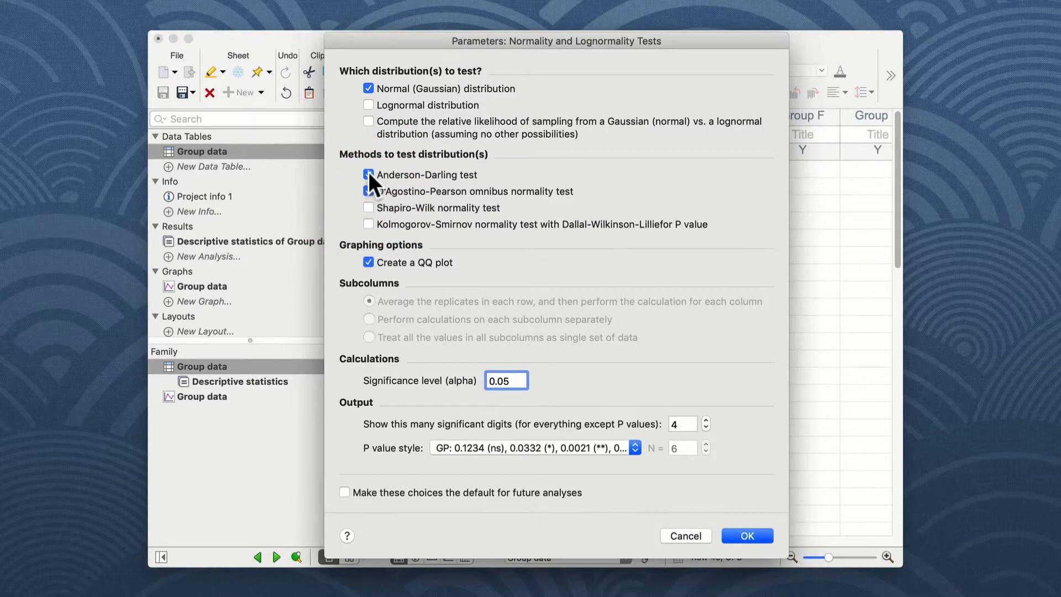
pyautogui.click(369, 191)
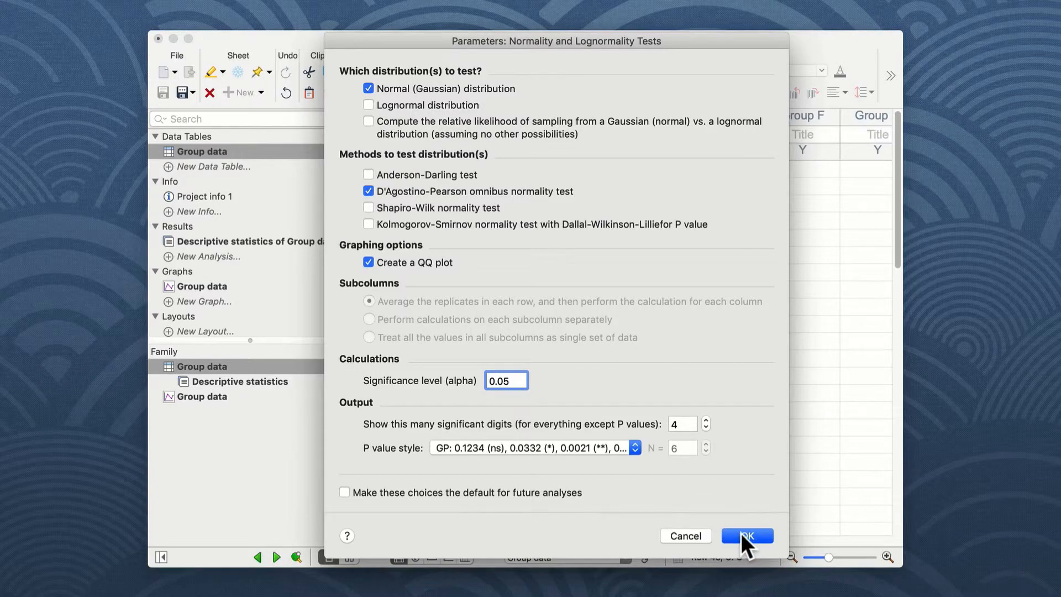
pyautogui.click(748, 536)
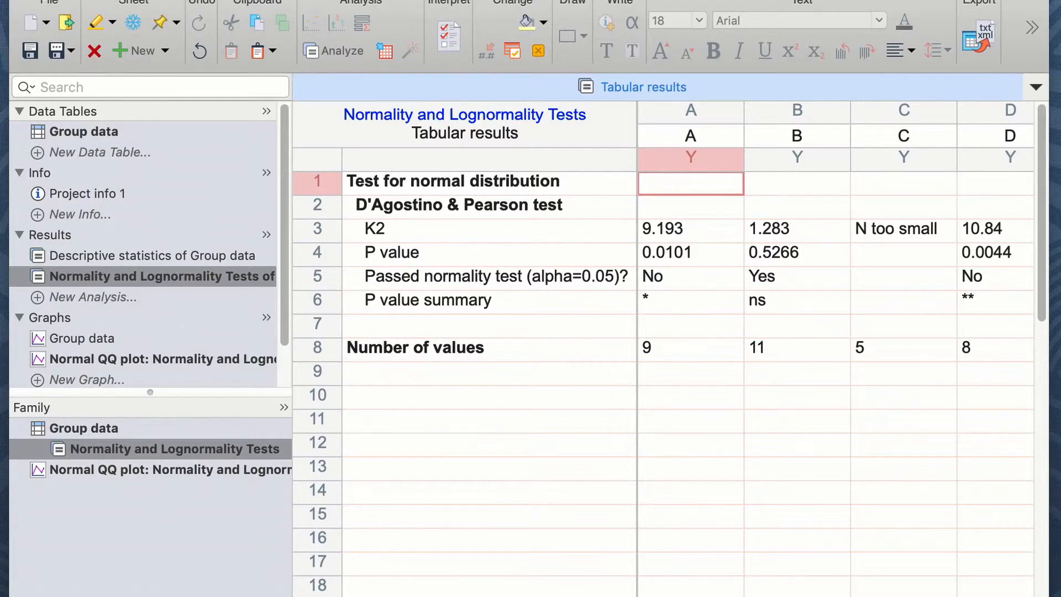
pyautogui.moveTo(683, 199)
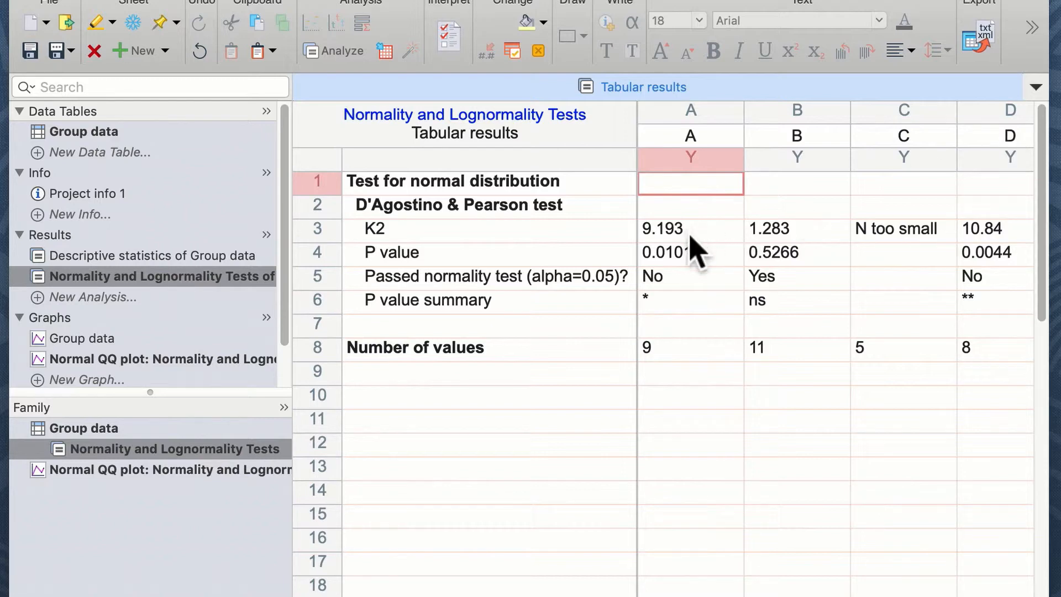
pyautogui.moveTo(694, 281)
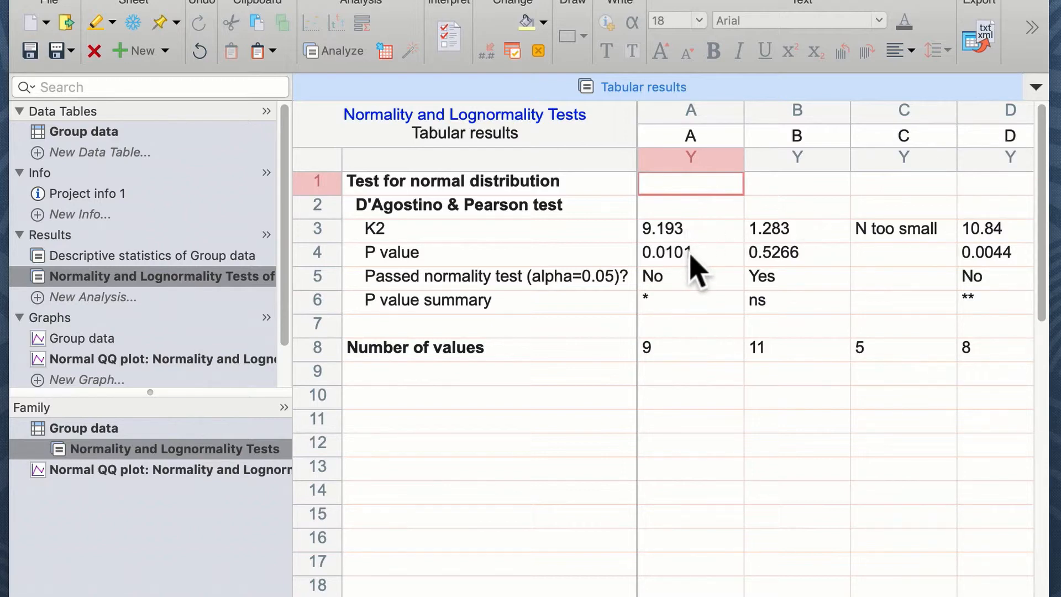
pyautogui.moveTo(683, 318)
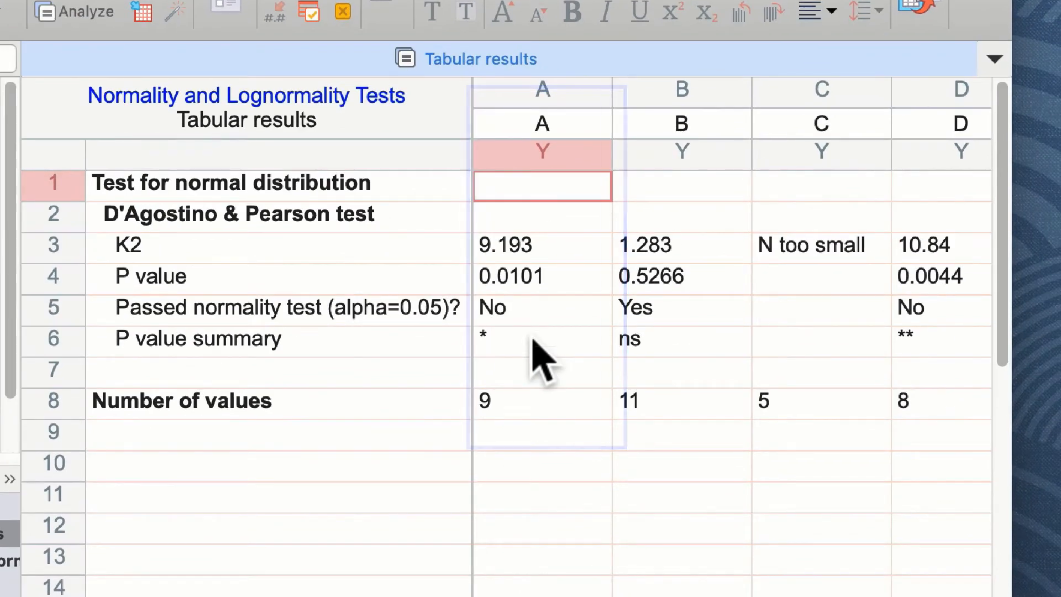
pyautogui.click(681, 89)
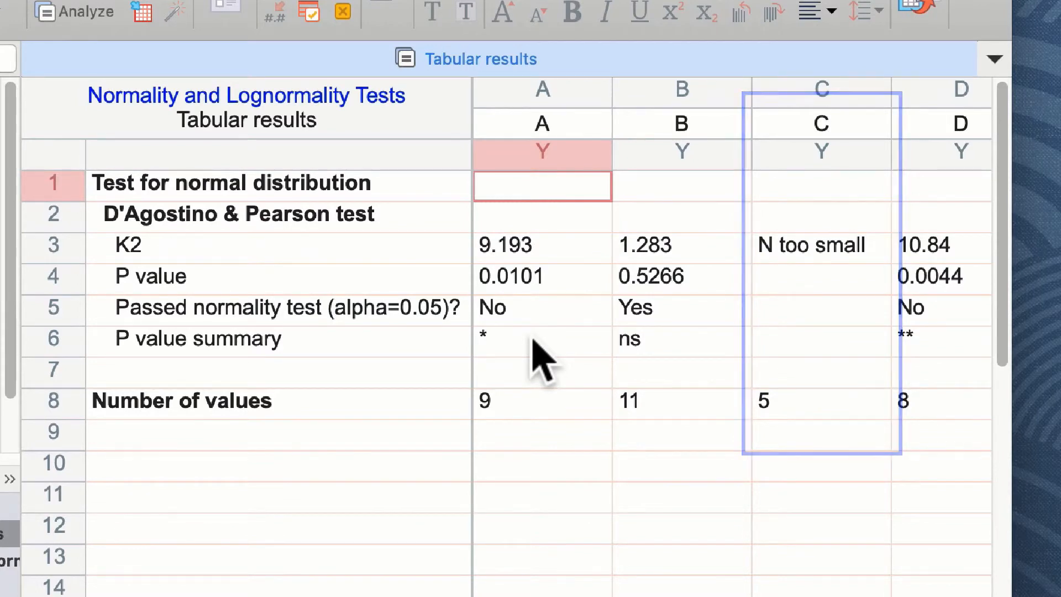
pyautogui.click(960, 90)
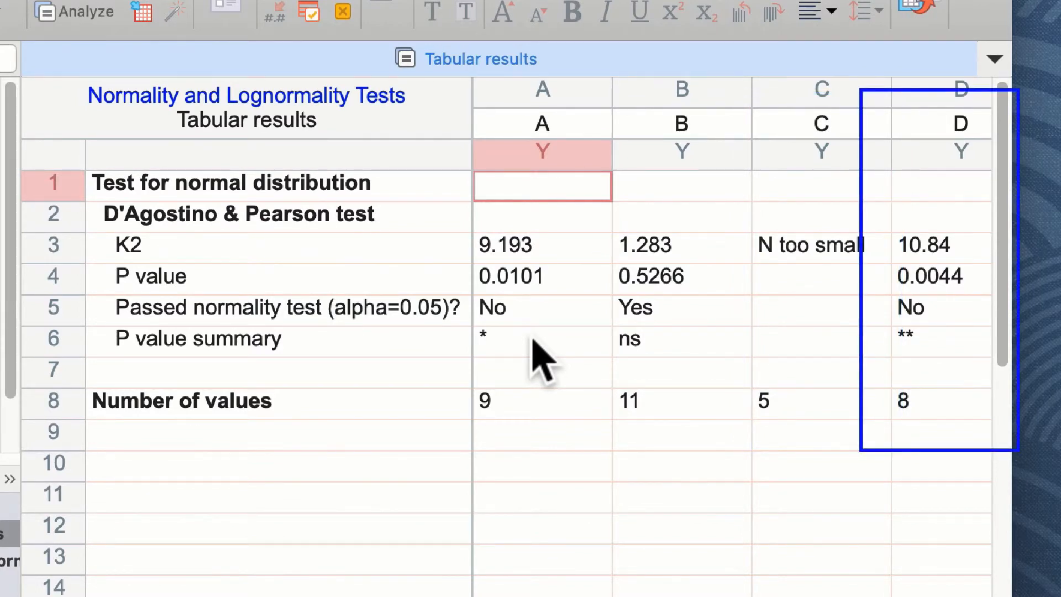